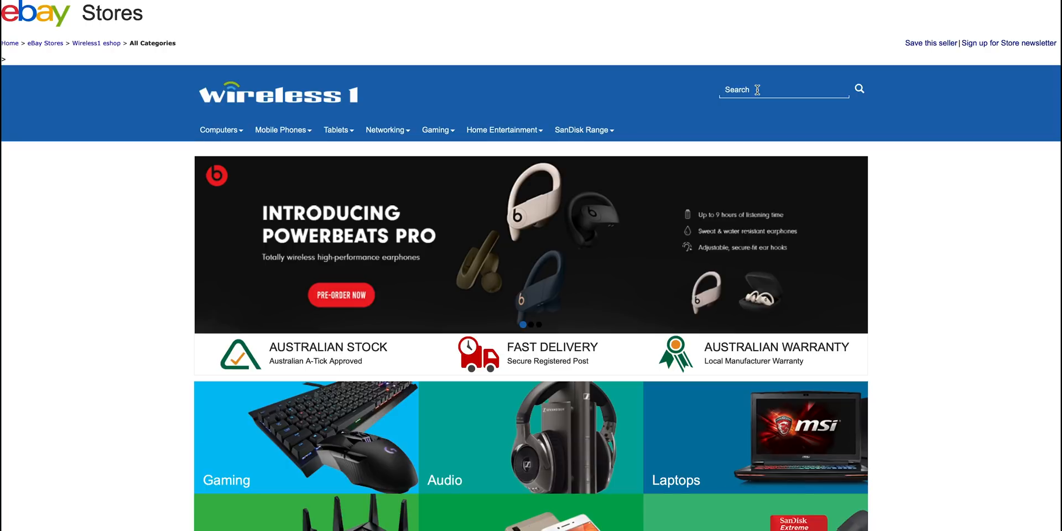
Search the Wireless 1 store for 'i9' and scroll through the 25 results.
type("i9")
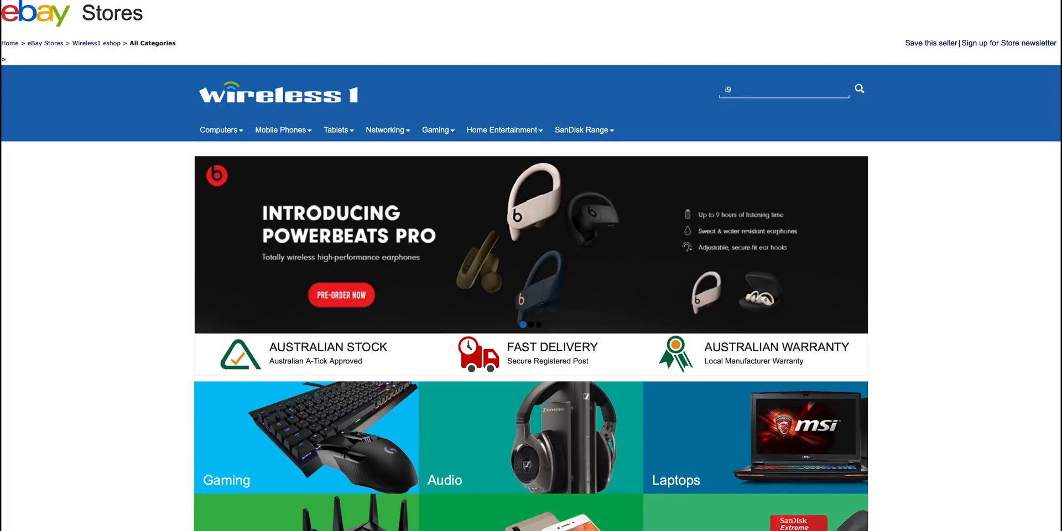
scroll("down", 3)
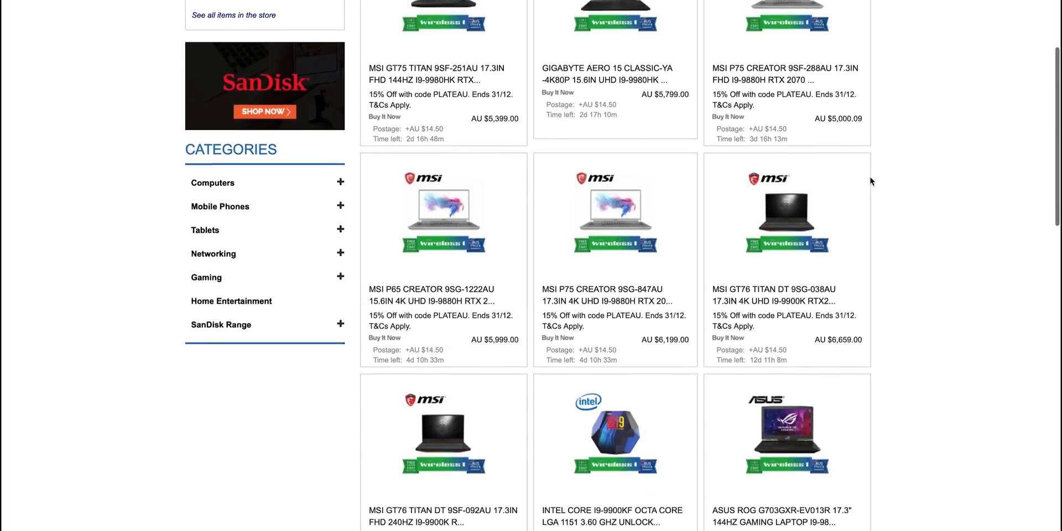
scroll("down", 3)
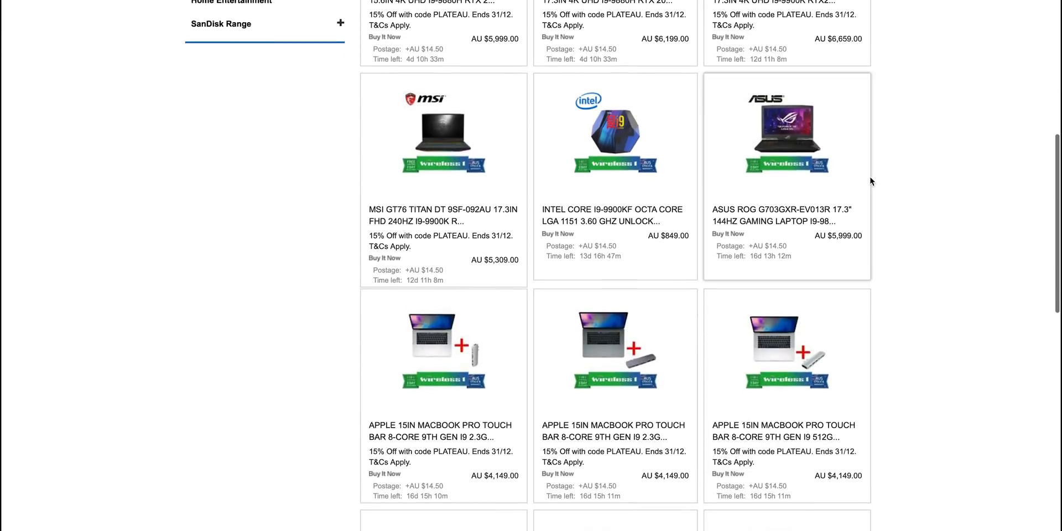
scroll("down", 3)
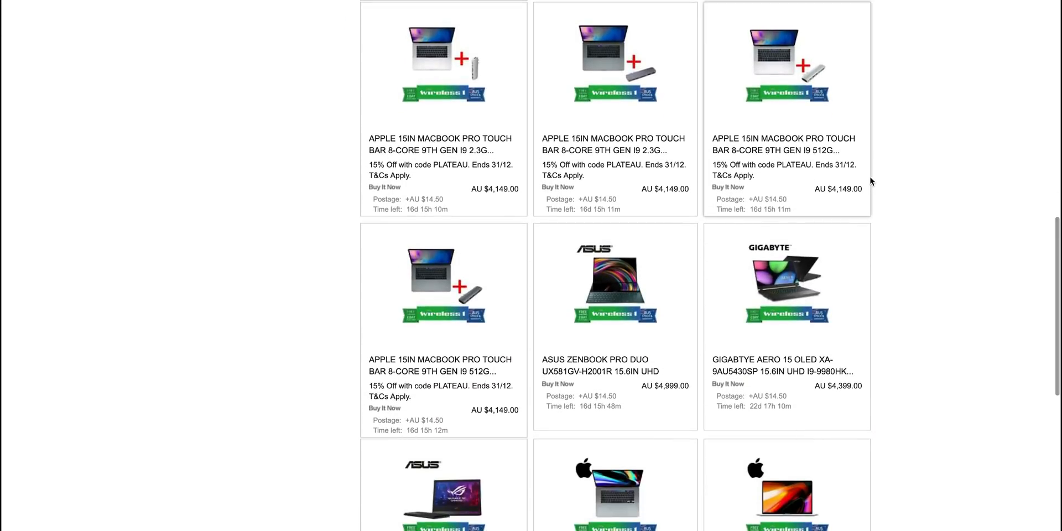
scroll("down", 3)
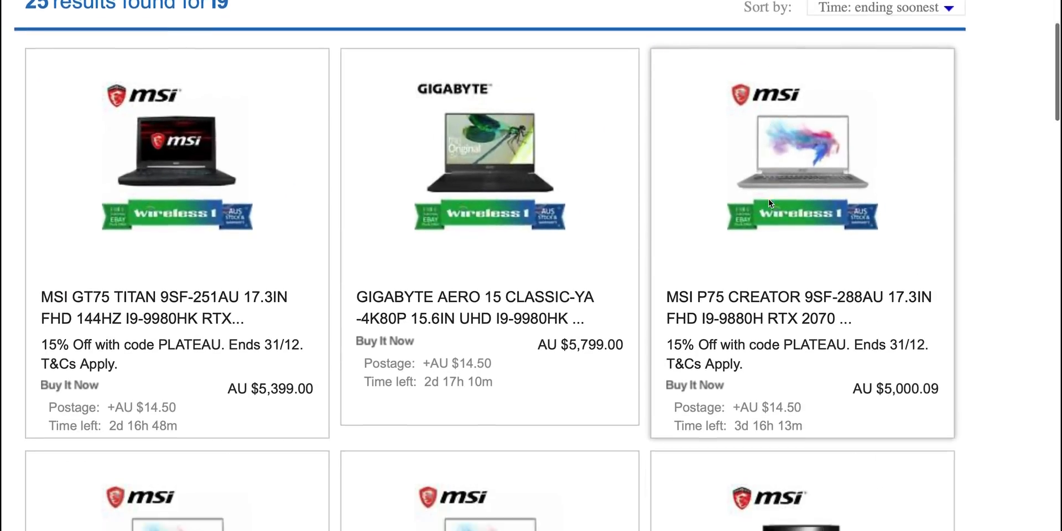
Scroll past MSI, Intel i9-9900KF and ASUS listings to the AU $4,149 MacBook Pros.
scroll("down", 3)
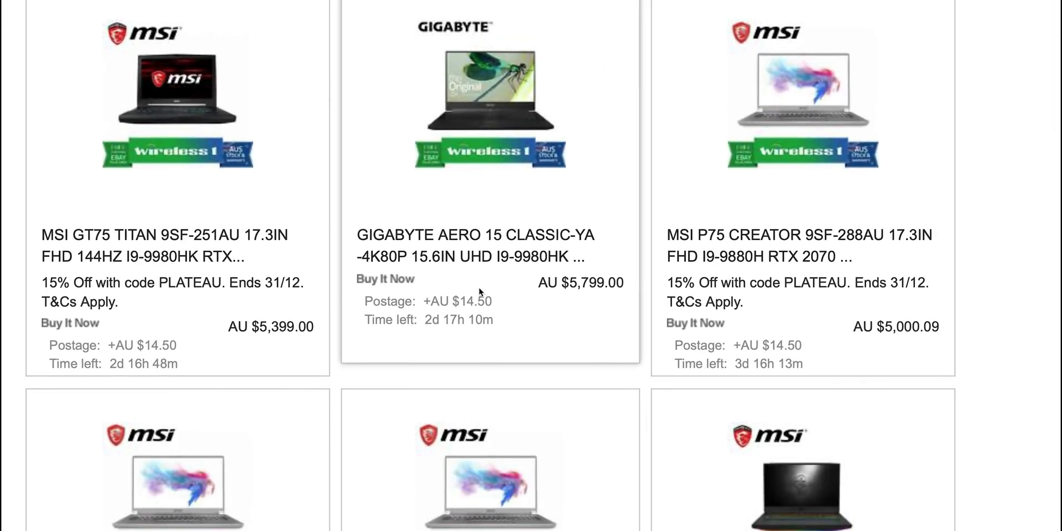
scroll("down", 3)
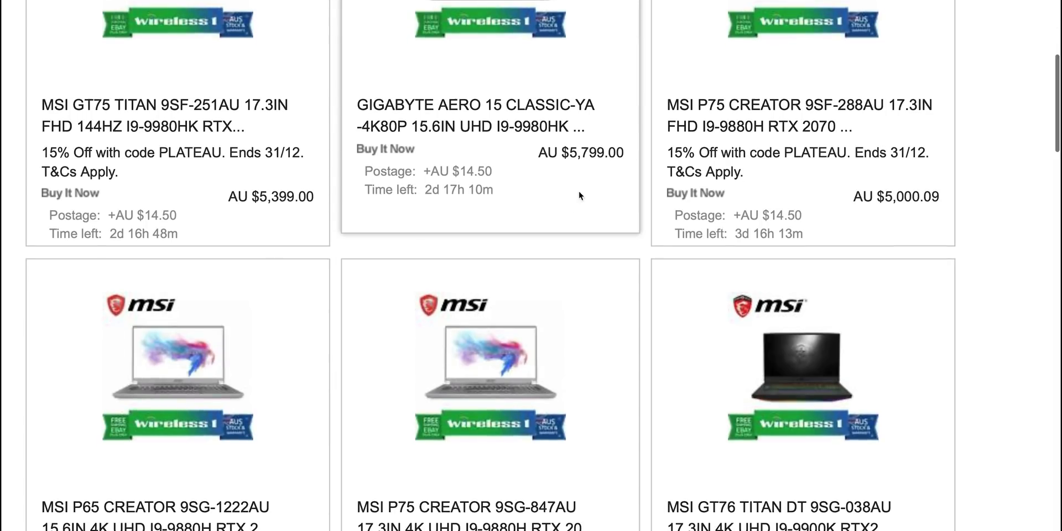
scroll("down", 3)
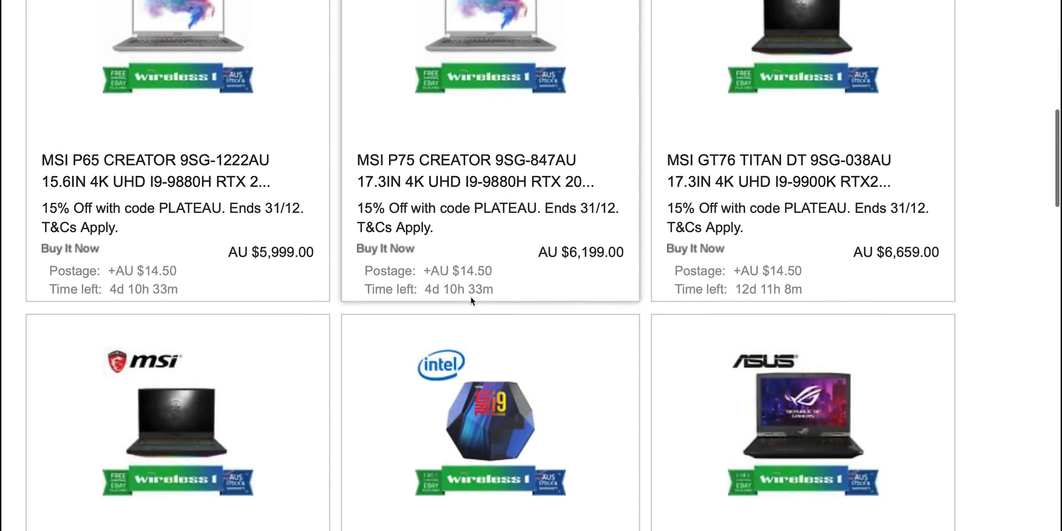
mouse_move(944, 275)
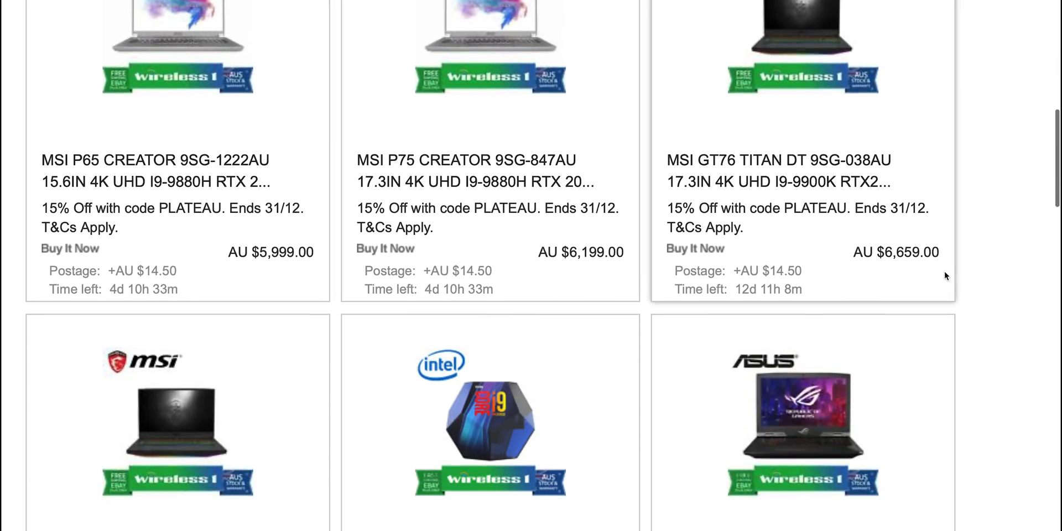
scroll("down", 3)
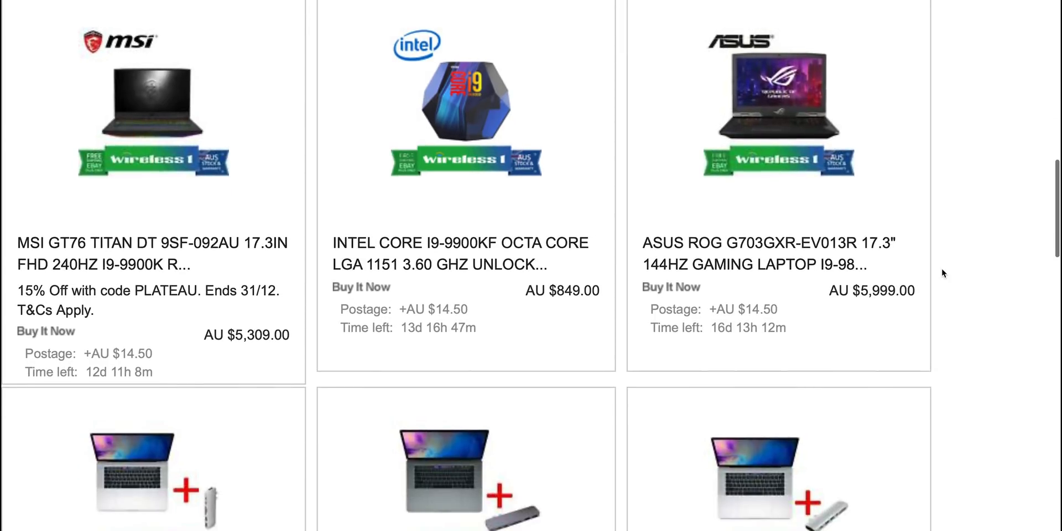
scroll("down", 3)
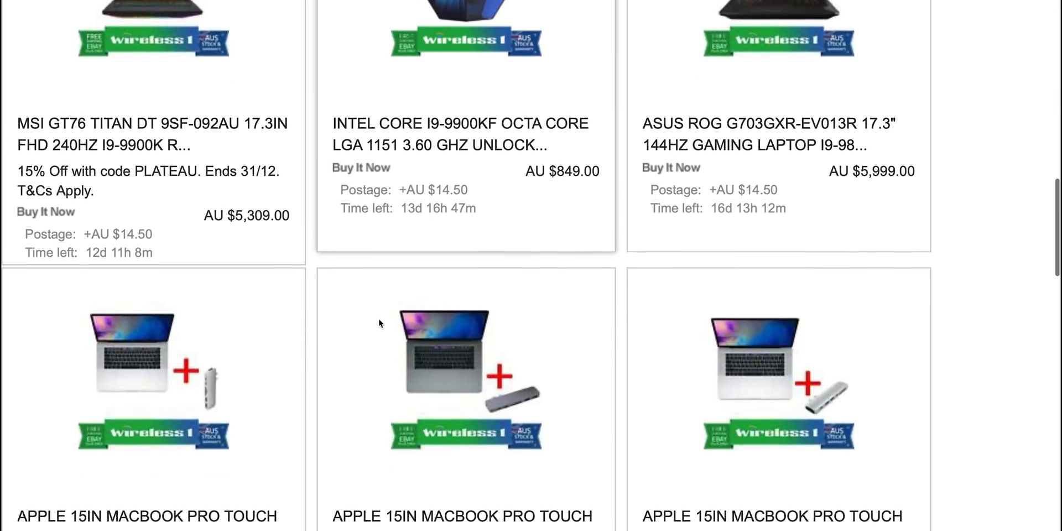
scroll("down", 3)
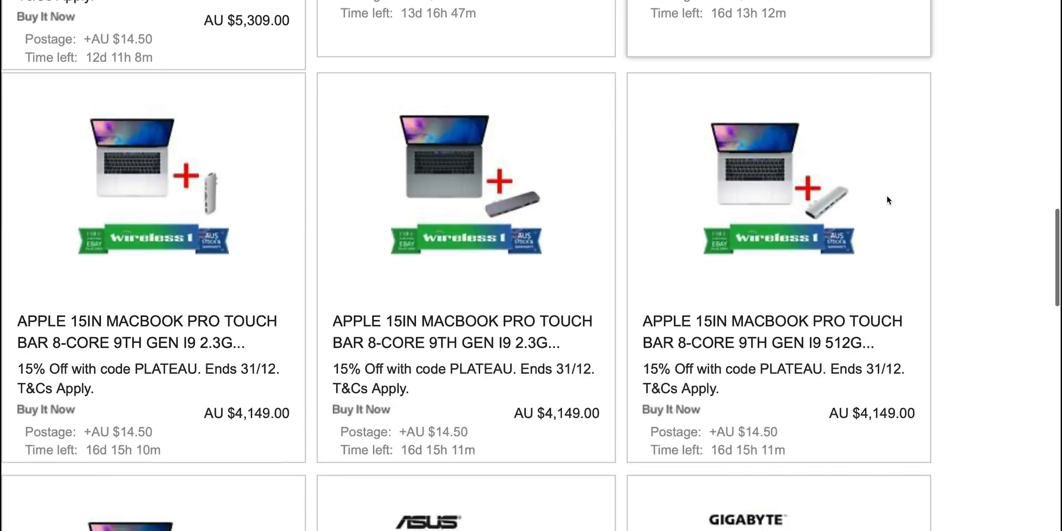
scroll("down", 3)
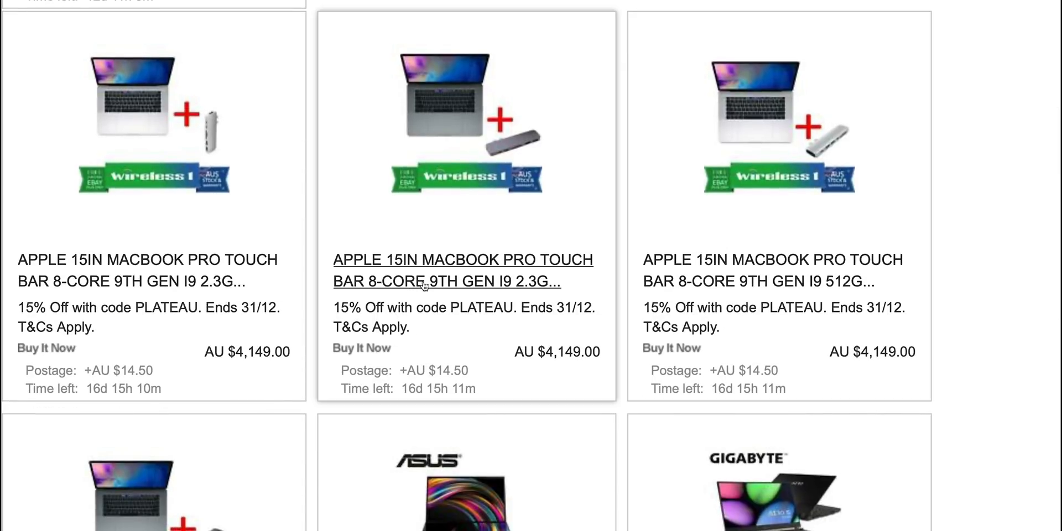
mouse_move(534, 378)
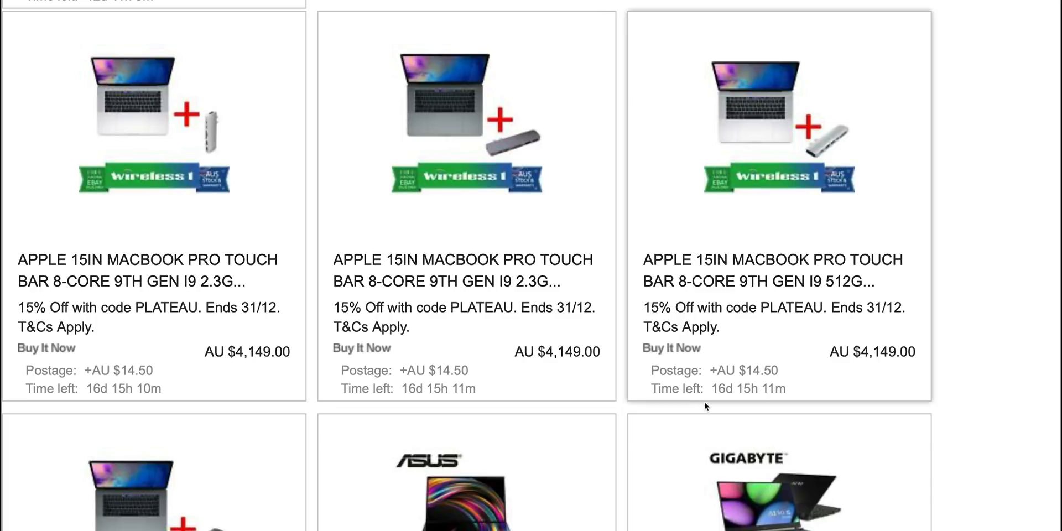
scroll("down", 3)
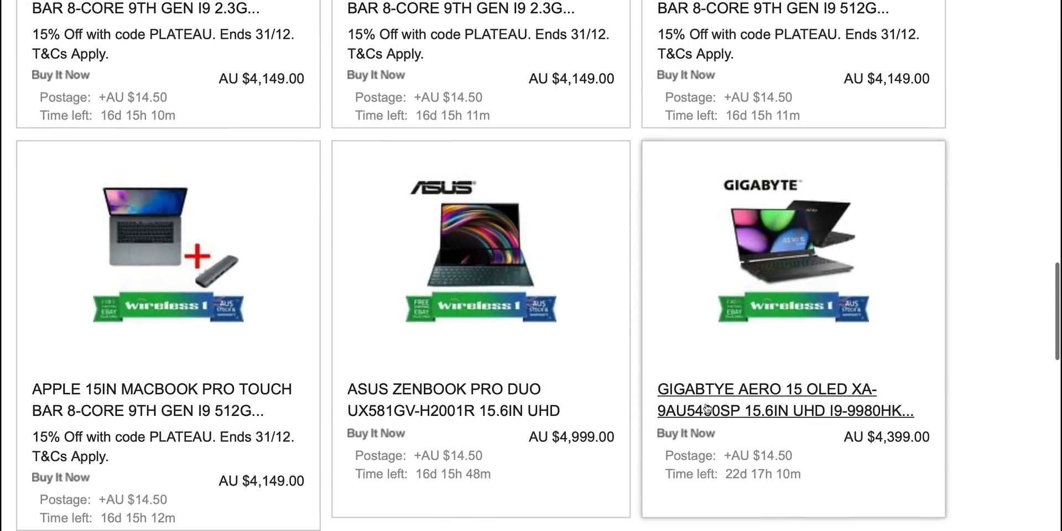
mouse_move(852, 425)
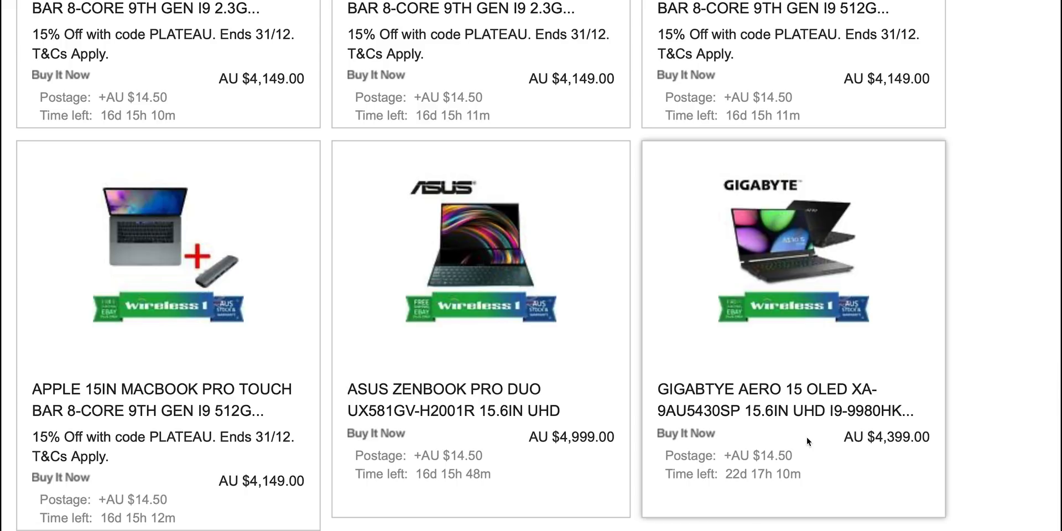
scroll("down", 3)
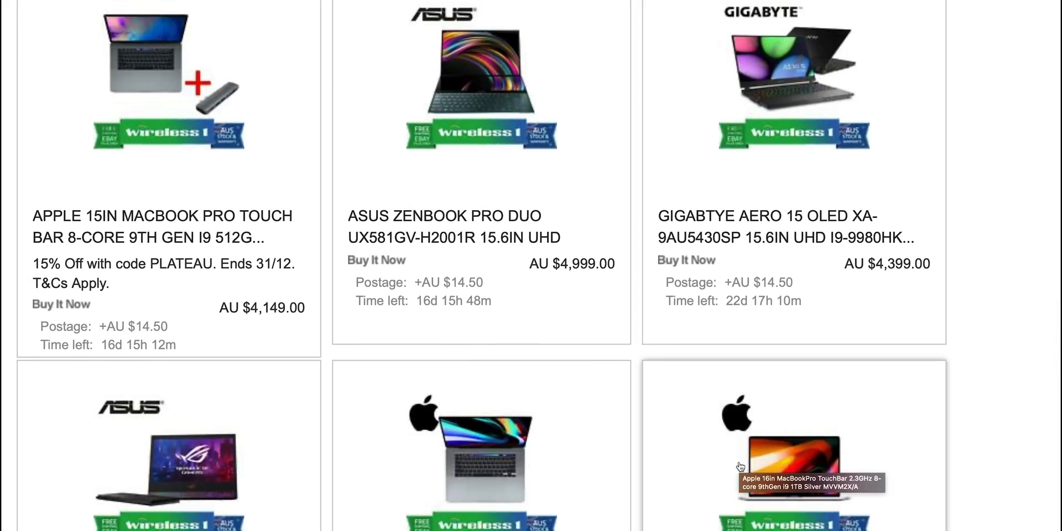
scroll("down", 3)
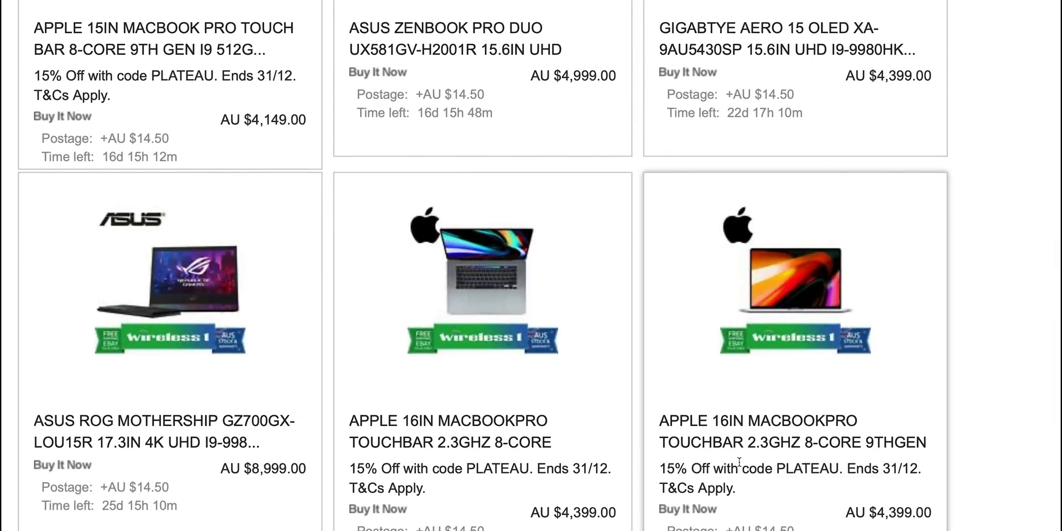
scroll("down", 3)
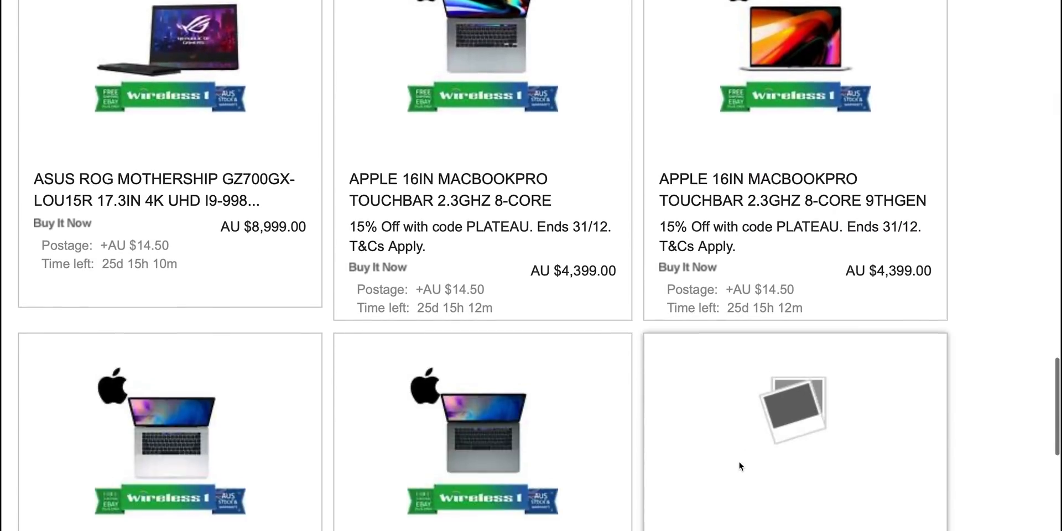
scroll("down", 3)
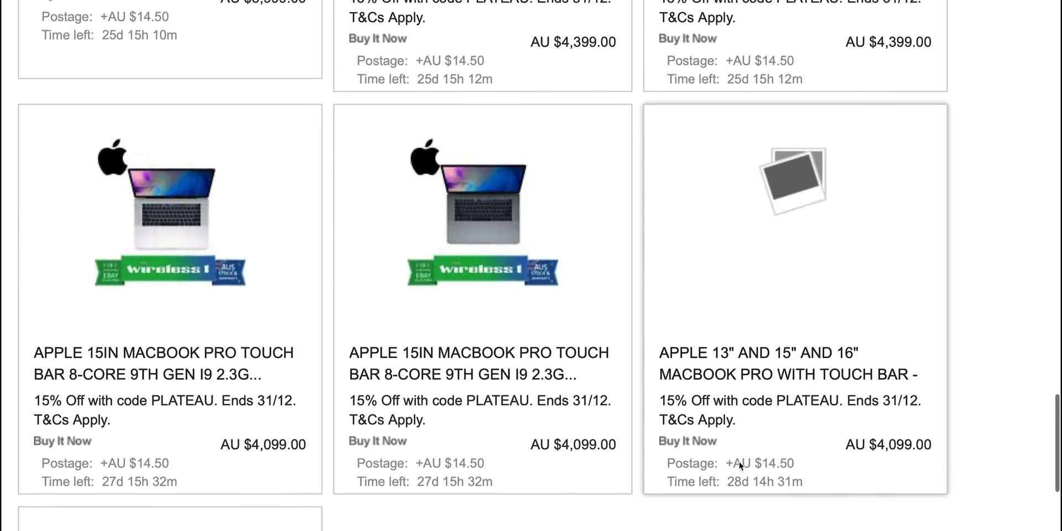
scroll("down", 3)
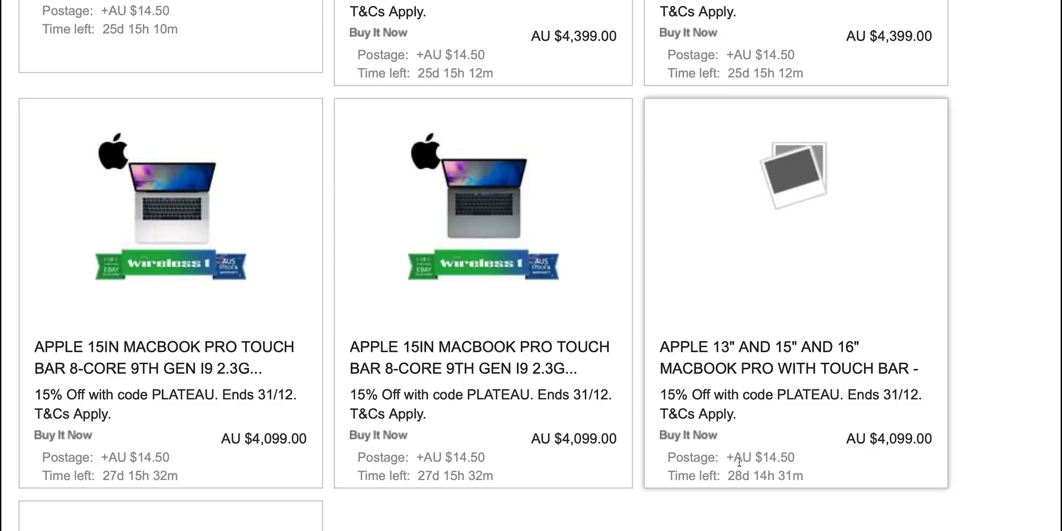
mouse_move(709, 474)
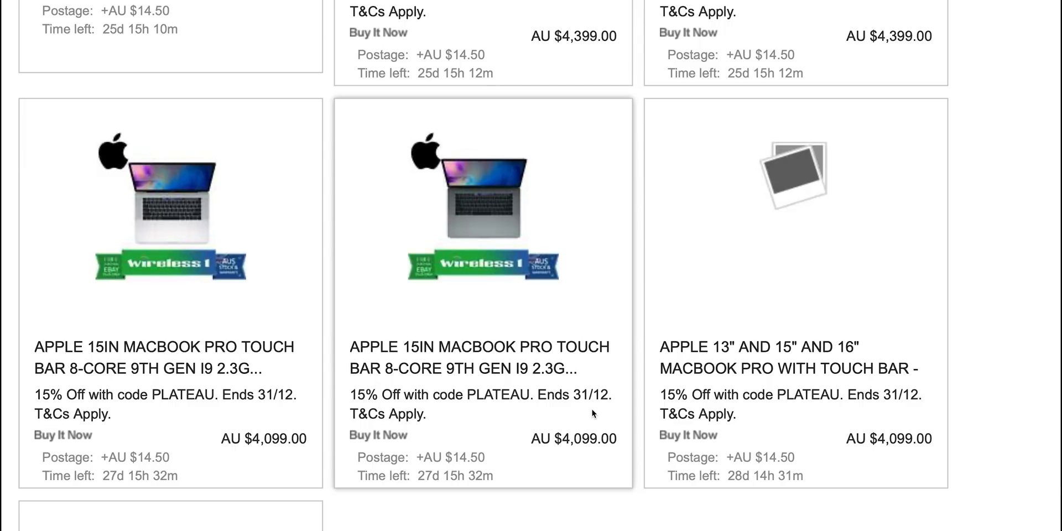
scroll("down", 3)
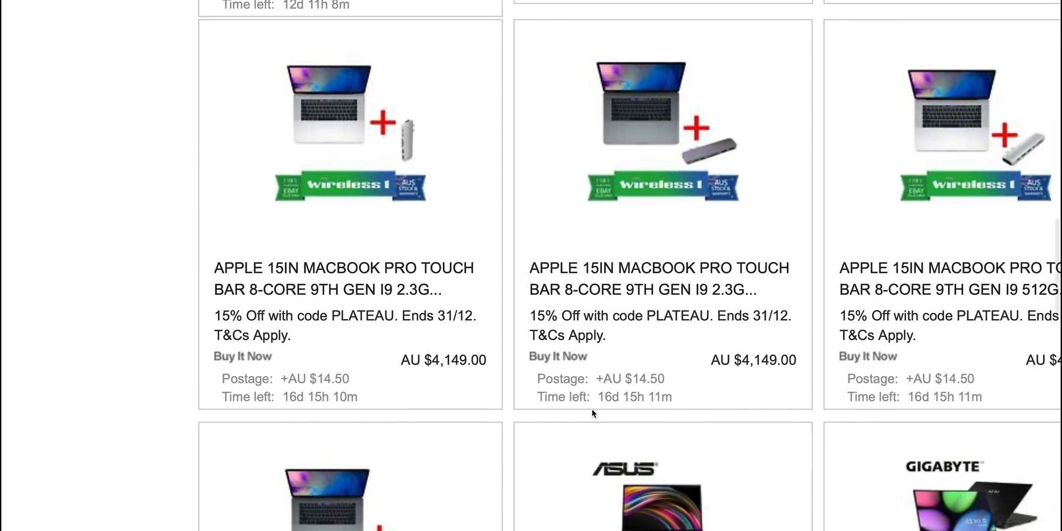
scroll("down", 3)
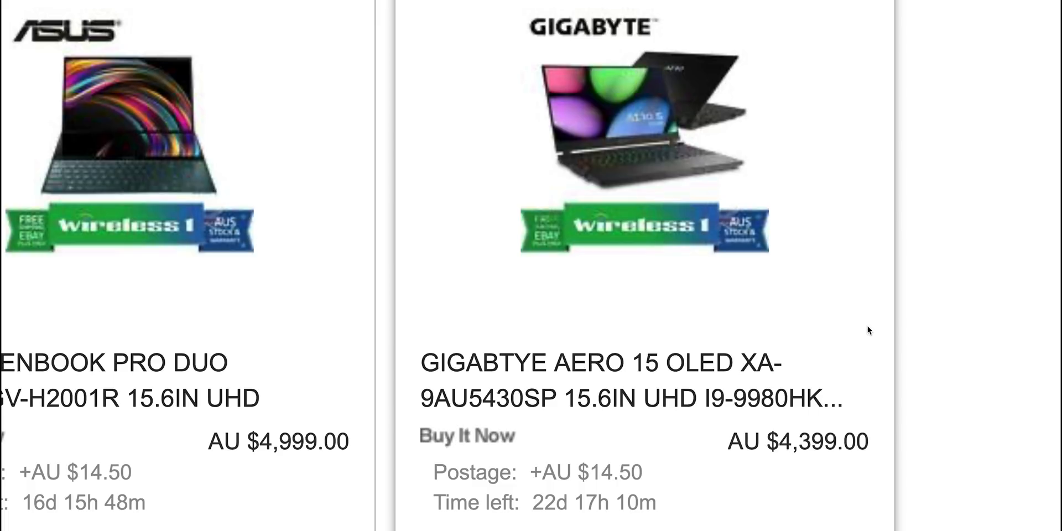
scroll("down", 3)
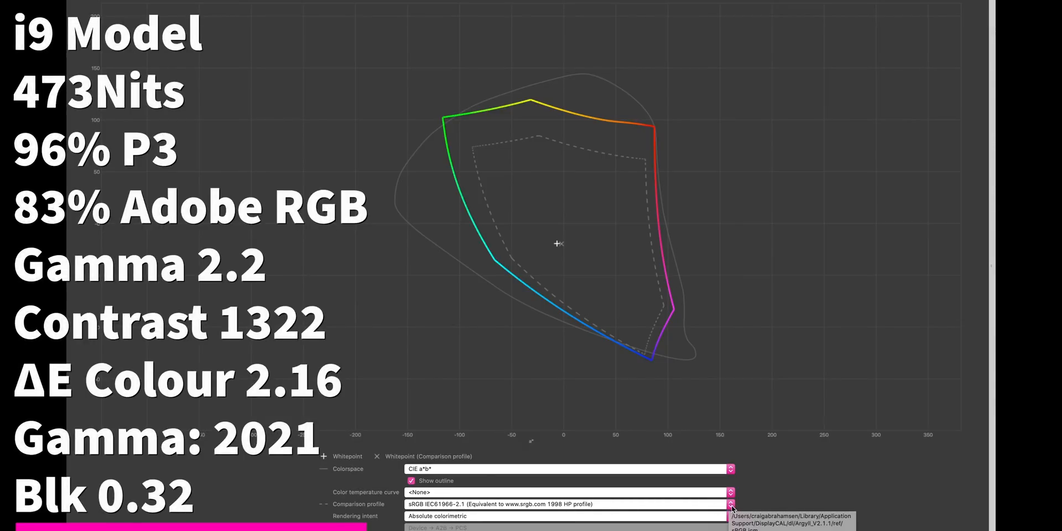
Change the gamut comparison profile from sRGB to Adobe RGB (1998).
left_click(730, 504)
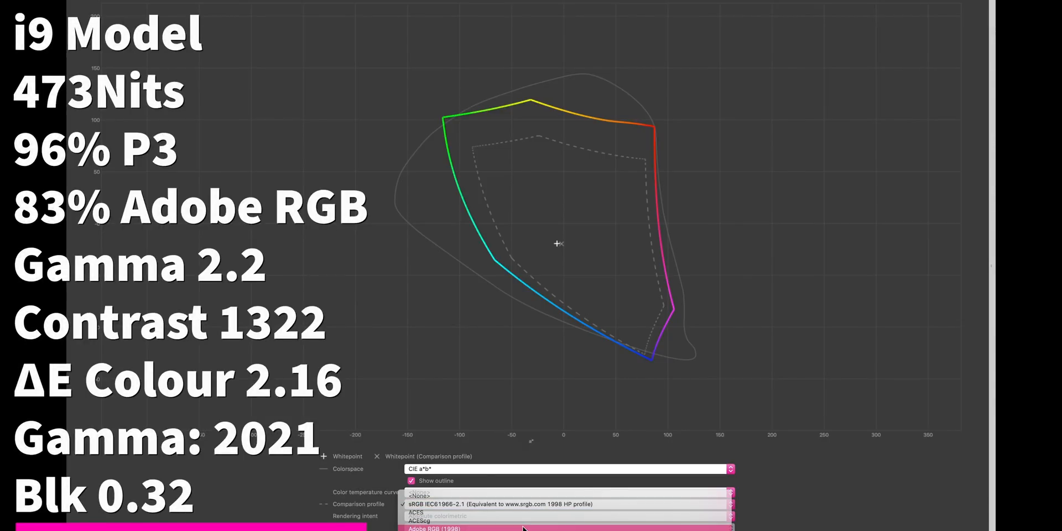
left_click(434, 528)
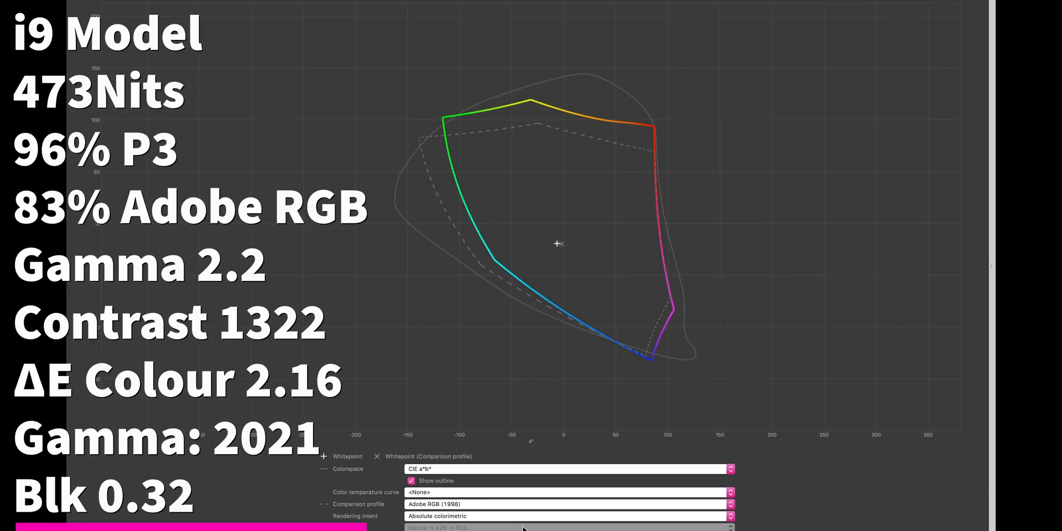
mouse_move(510, 292)
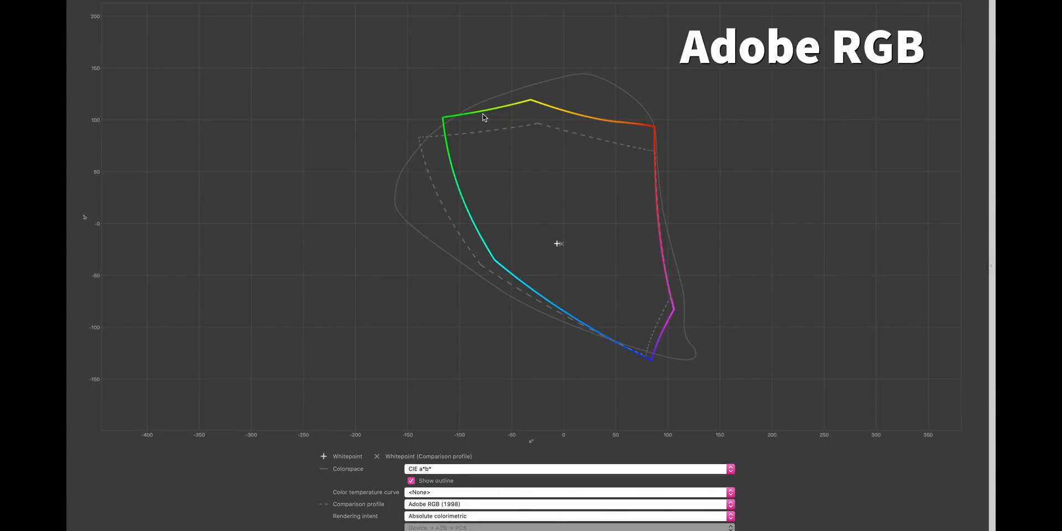
mouse_move(649, 371)
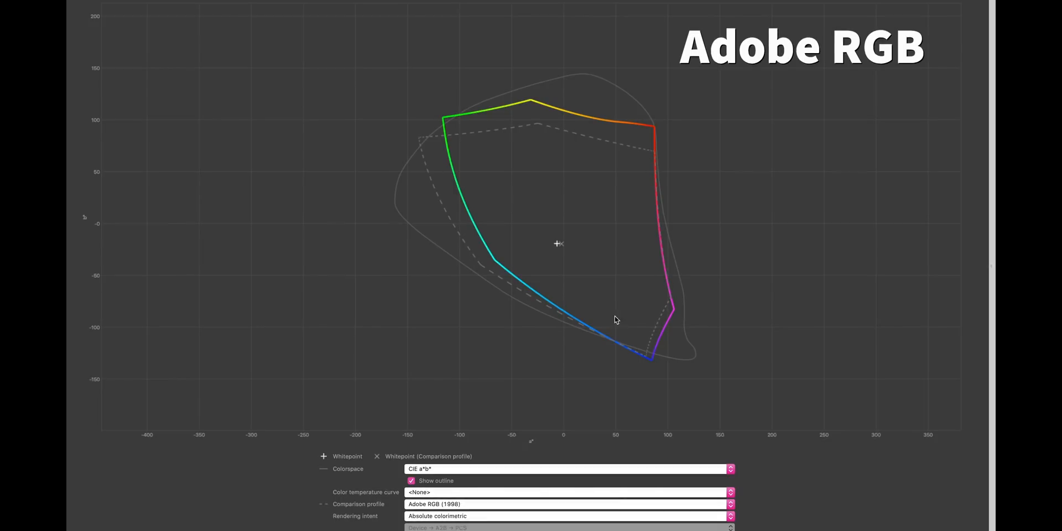
left_click(568, 503)
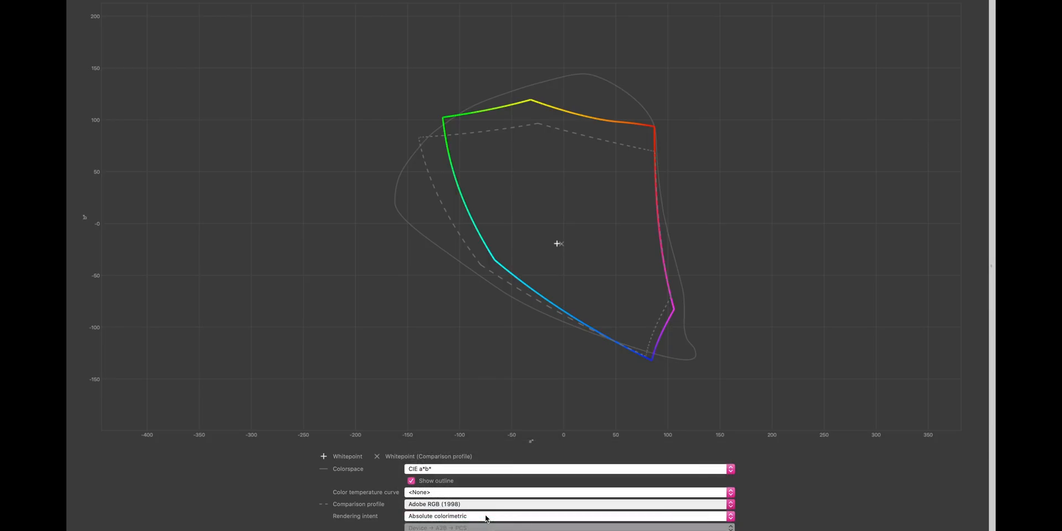
left_click(566, 504)
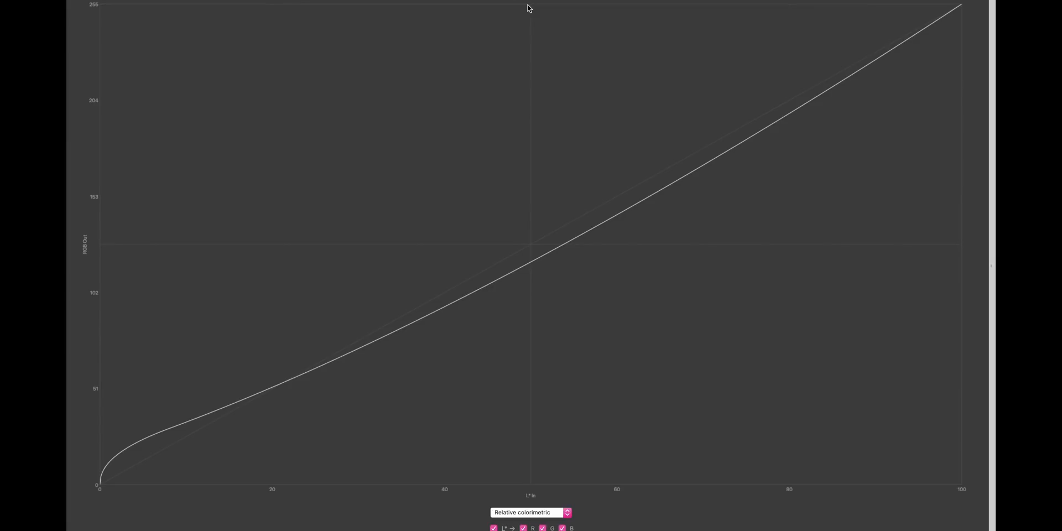
mouse_move(135, 443)
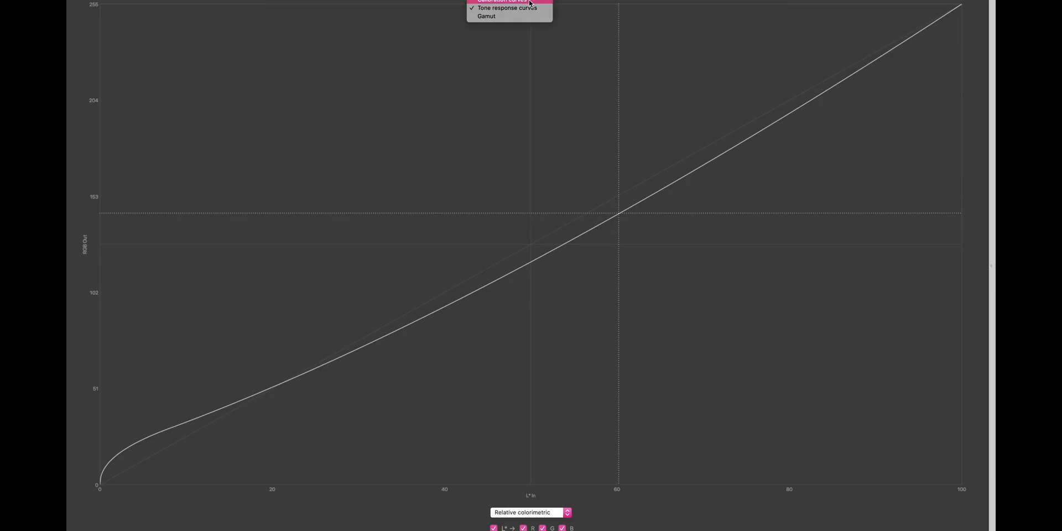
Show the Tone response curves graph for the display profile.
left_click(505, 1)
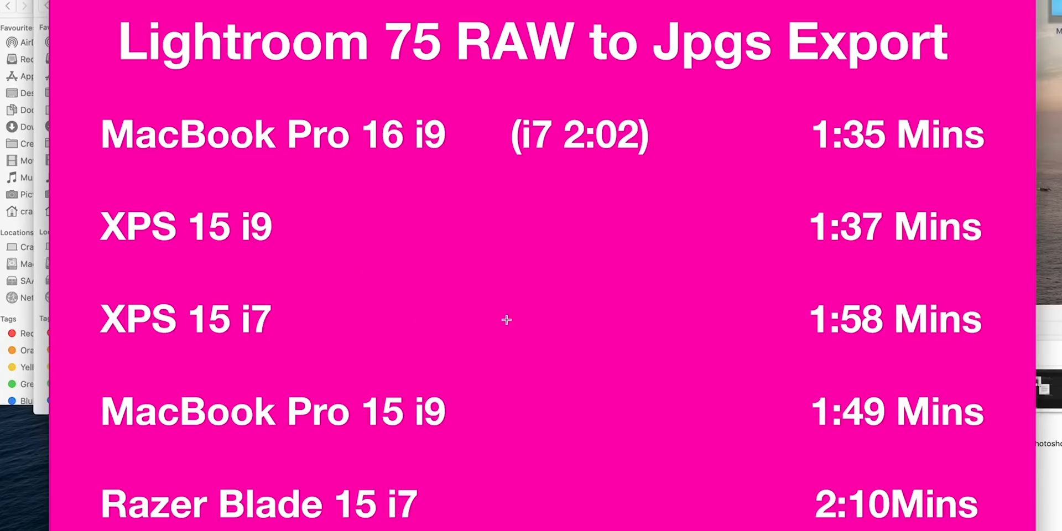
mouse_move(863, 315)
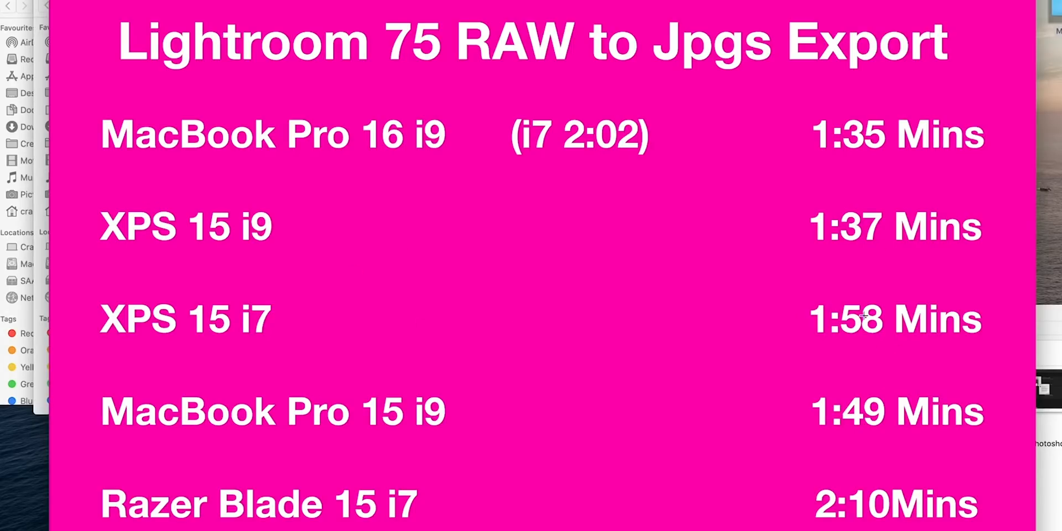